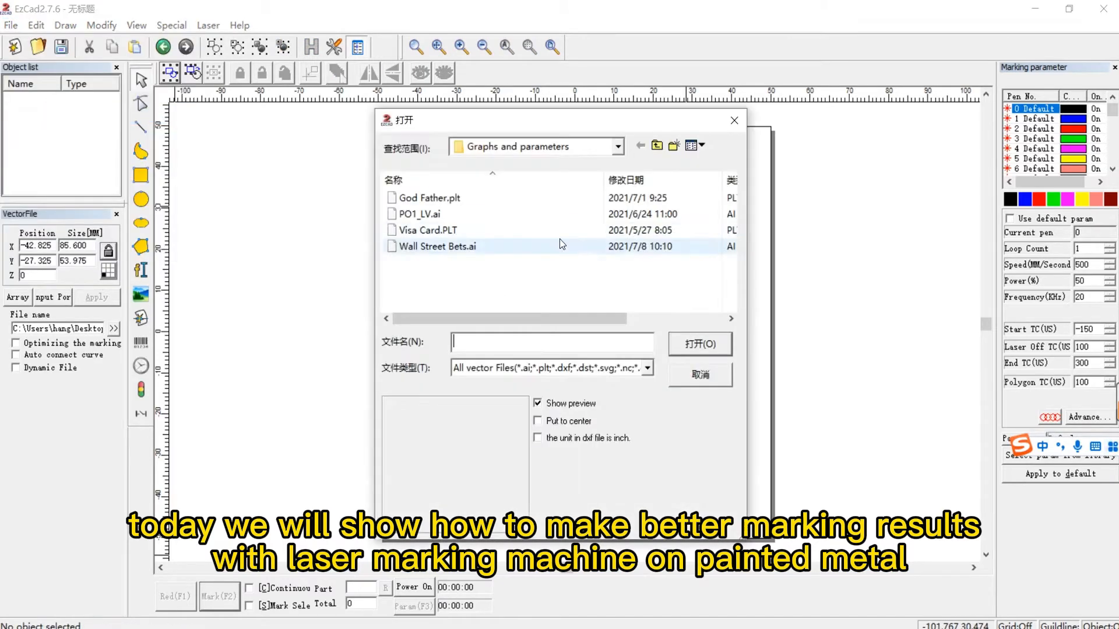
Open the God Father.plt design file from the Graphs and parameters folder.
click(430, 198)
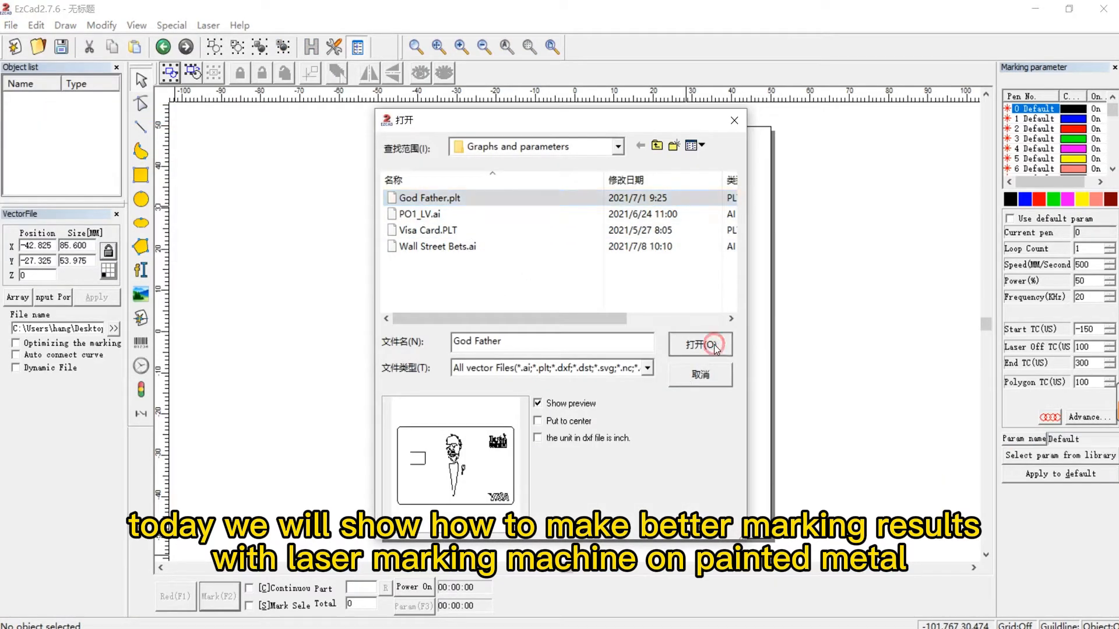
click(699, 345)
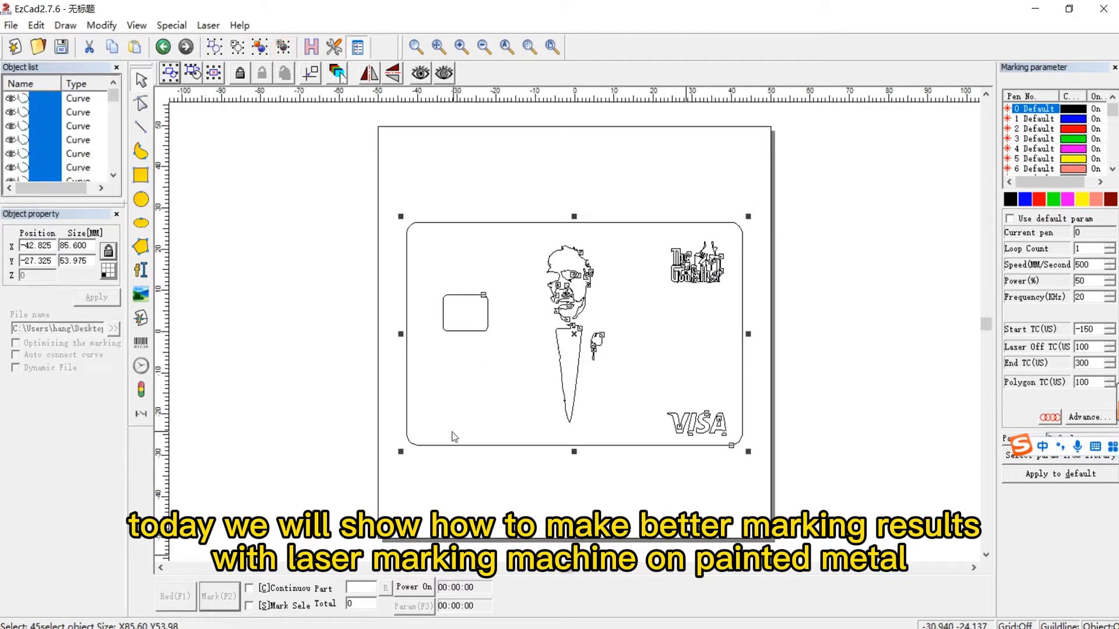
Hatch the selected portrait at 0.04 mm line spacing, 0° angle, with Mark Contour and All calc on.
click(465, 312)
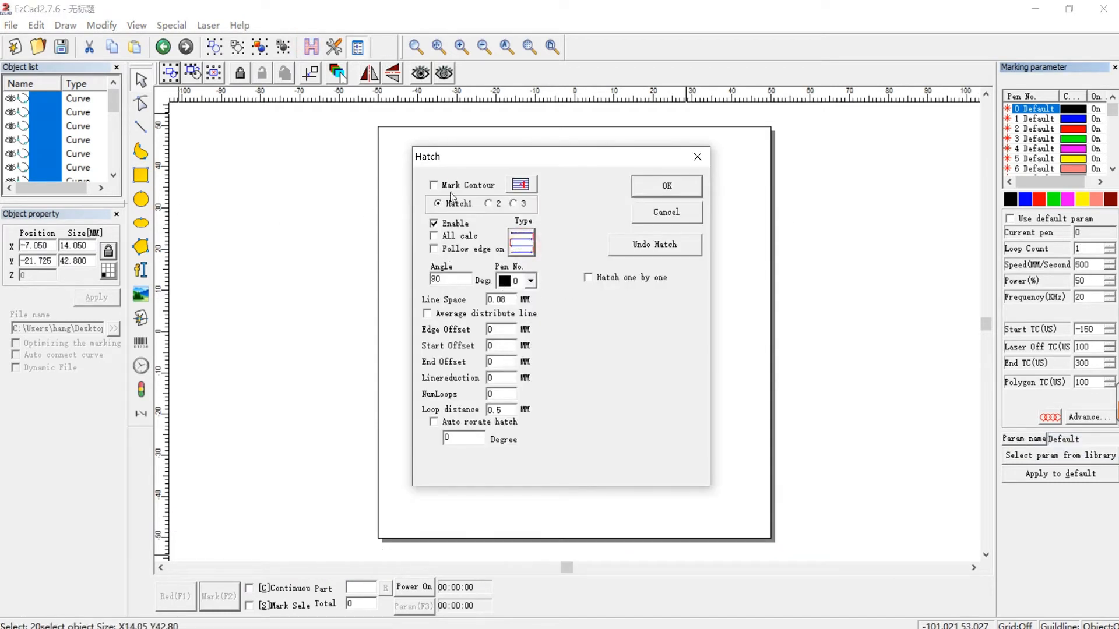
click(433, 185)
text(0.04)
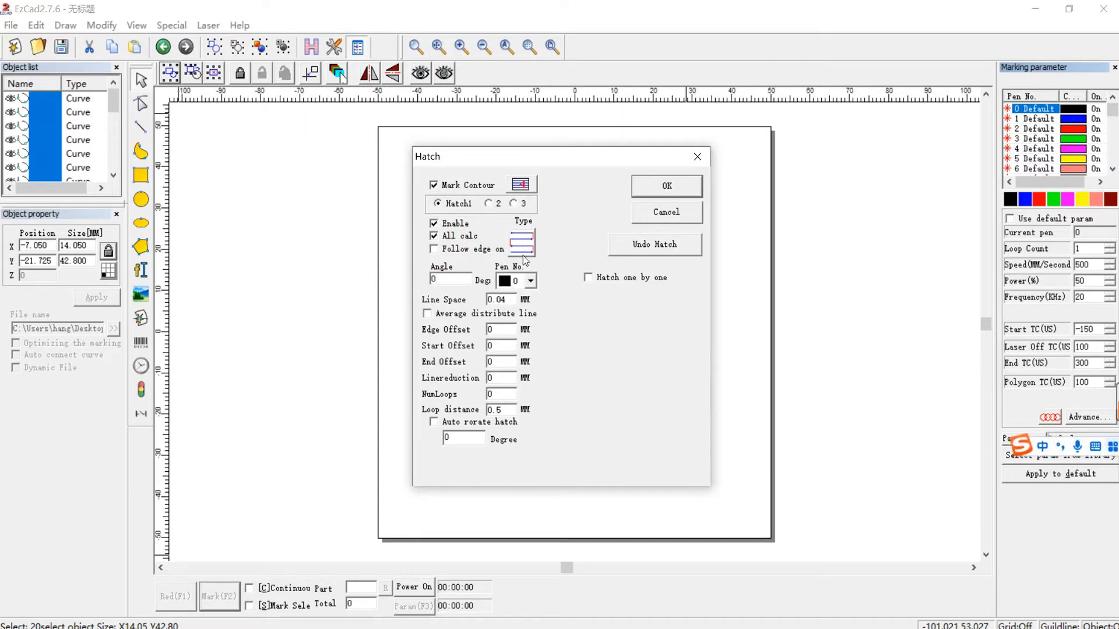
click(665, 185)
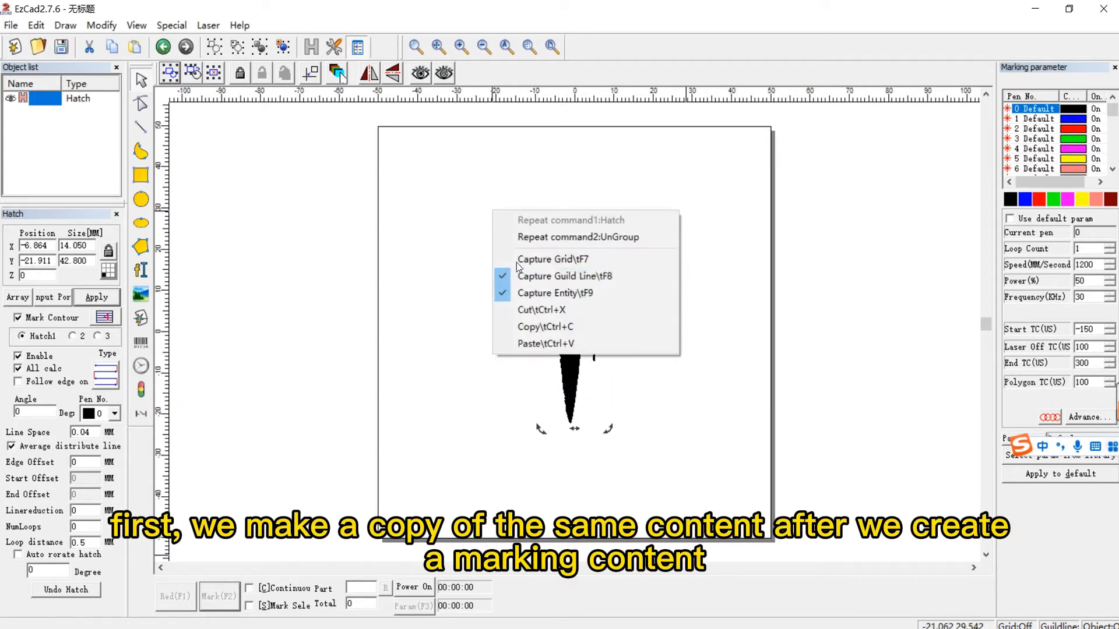
Paste a duplicate of the hatched portrait to the left and assign it to pen 1.
click(545, 342)
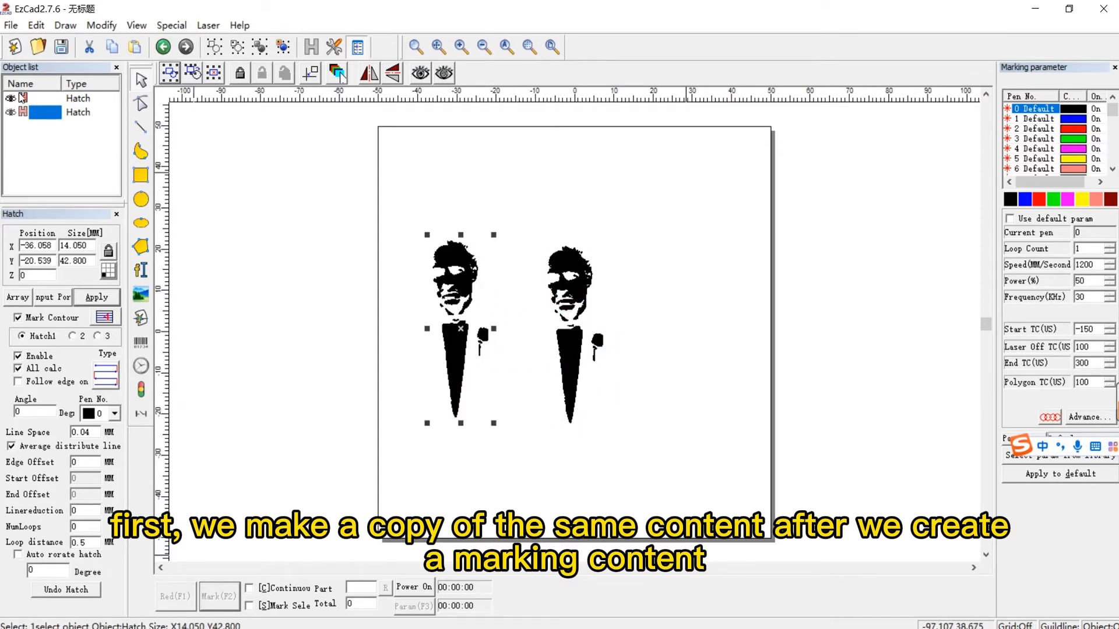
click(1034, 119)
text(90)
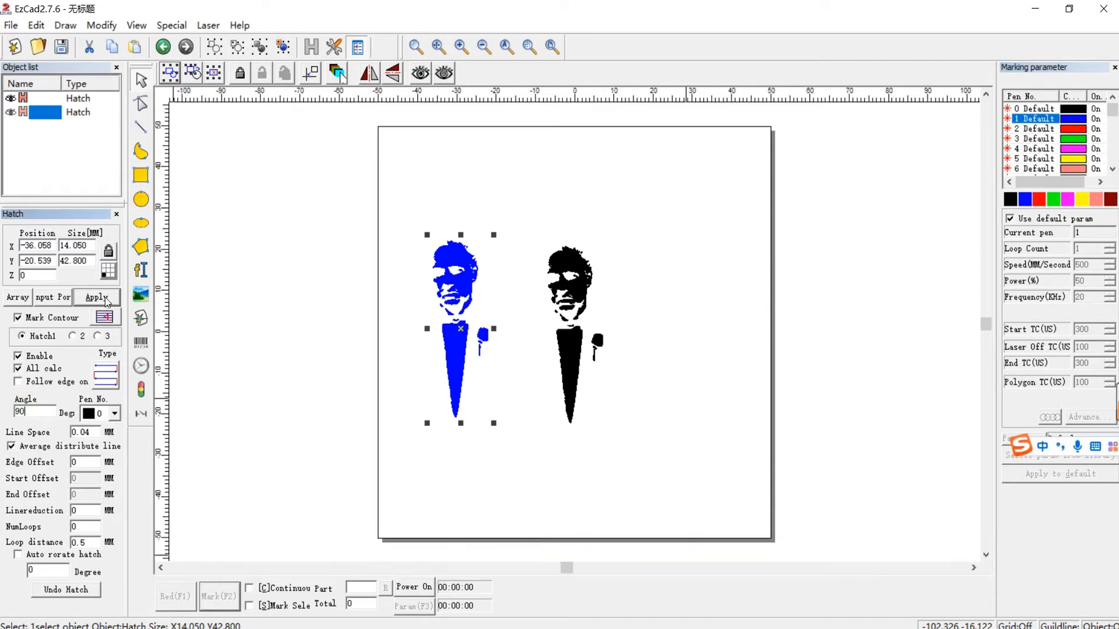
Apply a 90° hatch angle to the blue portrait copy and reselect it.
click(95, 297)
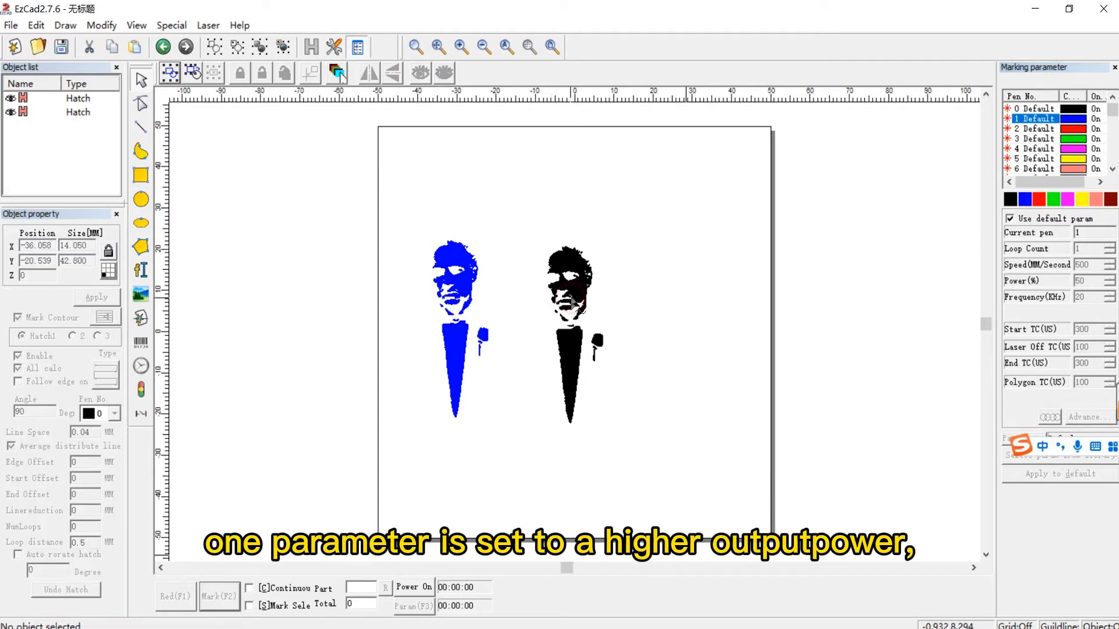
click(452, 336)
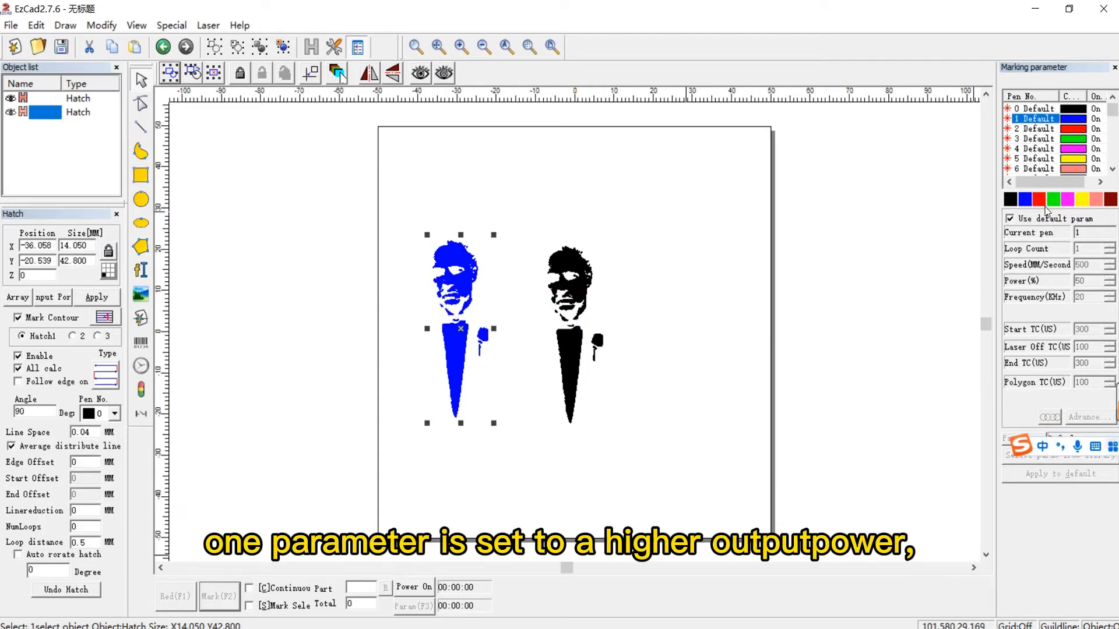
Untick Use default param so pen 1 gets its own marking parameters.
click(1010, 218)
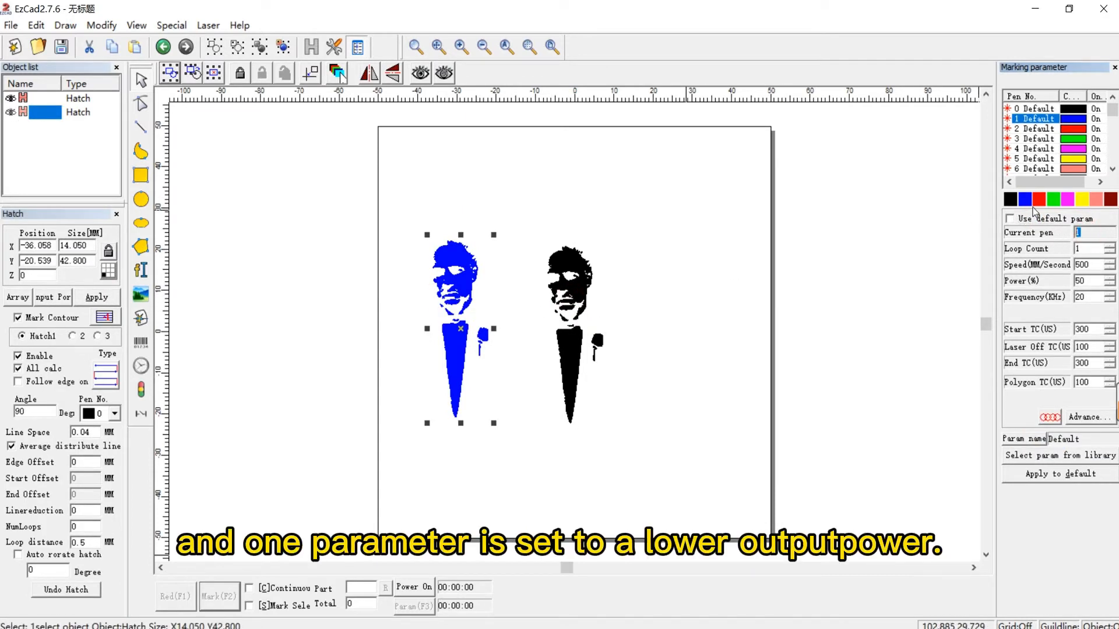
click(1035, 129)
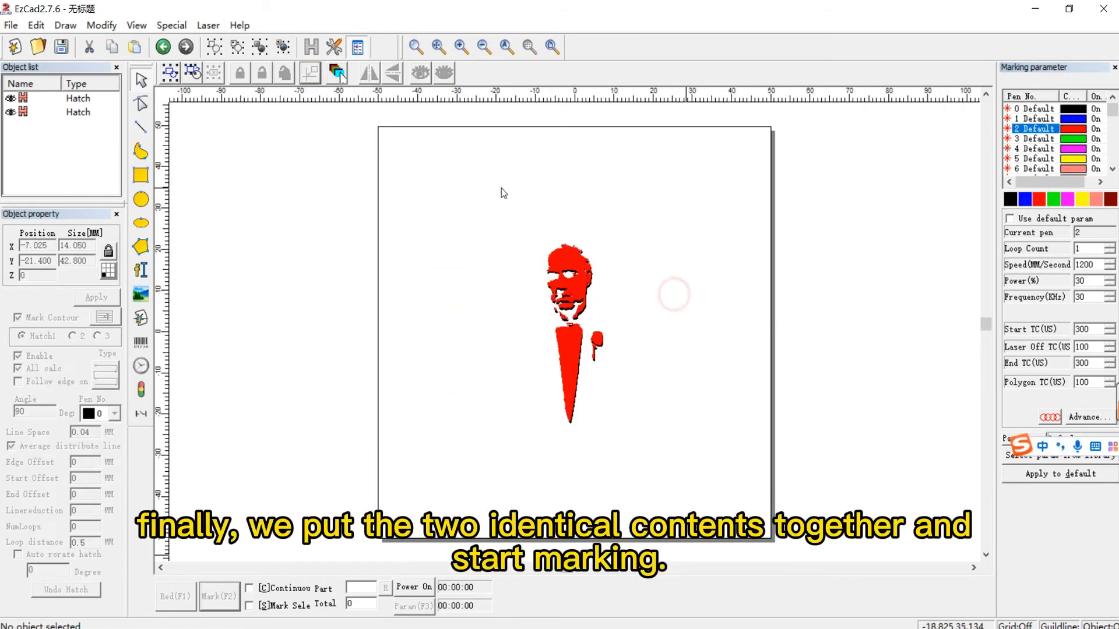
Overlap the two portrait copies and select pen 0 at 60% power.
click(1032, 107)
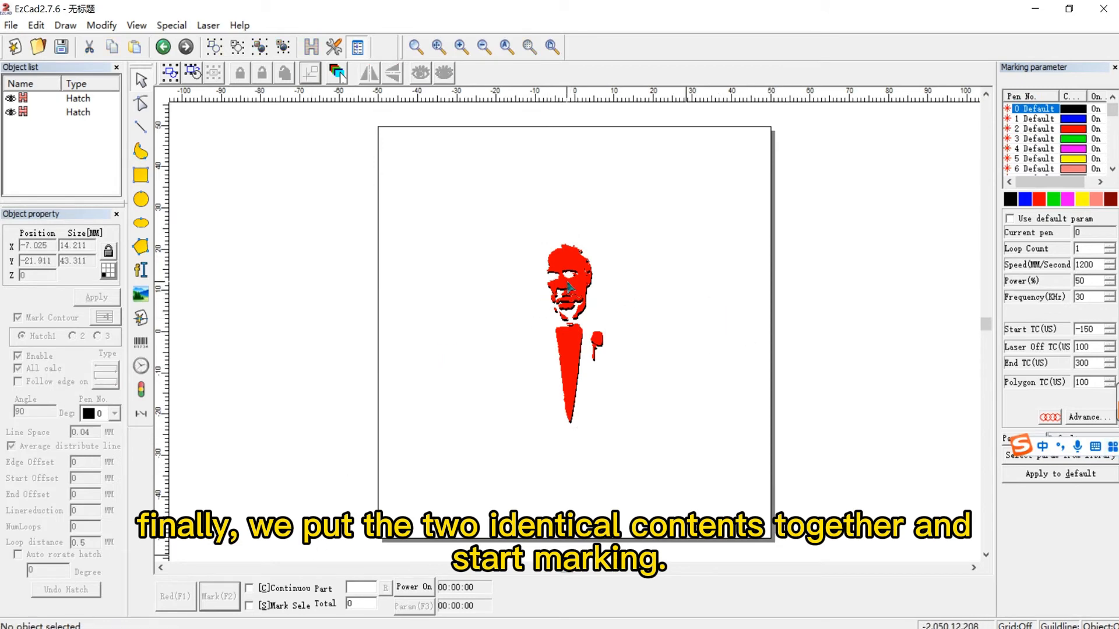